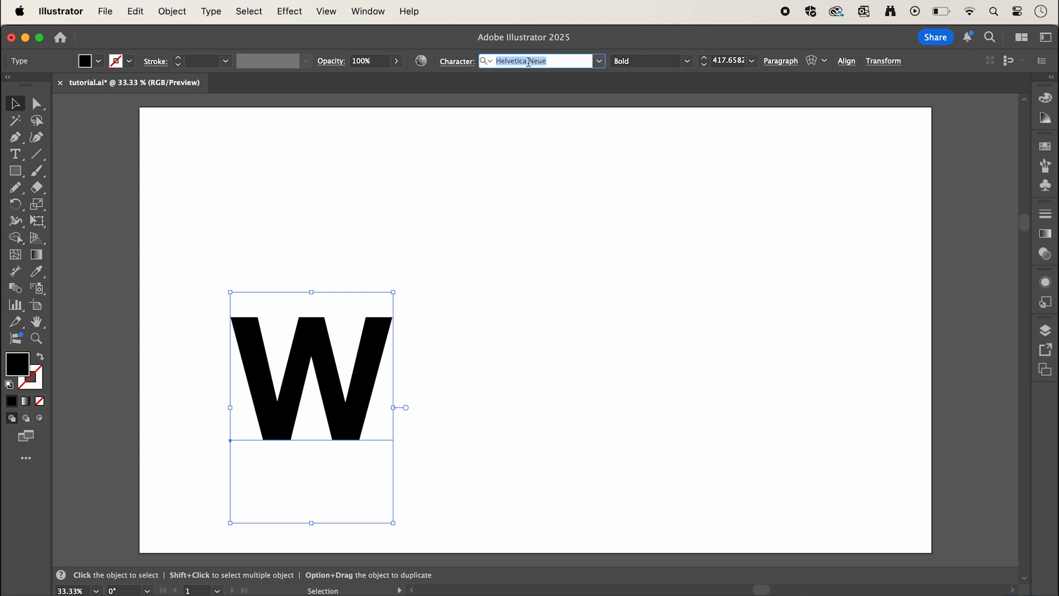
Set the selected W letter in CoFo Sans VF Black instead of Helvetica Neue Bold.
{"action": "type", "text": "cofo"}
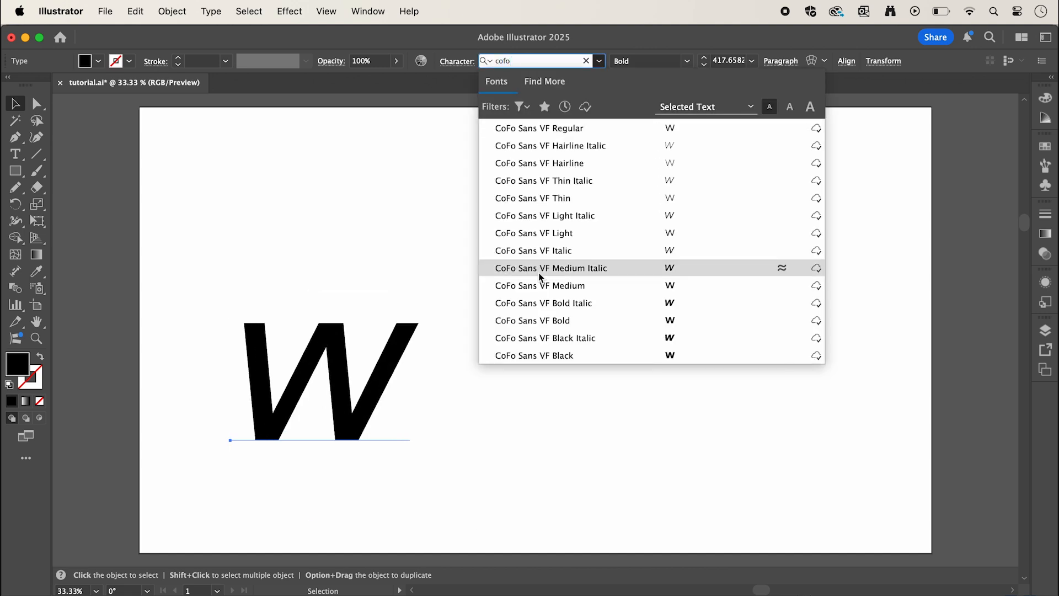
{"action": "left_click", "coordinate": [534, 356]}
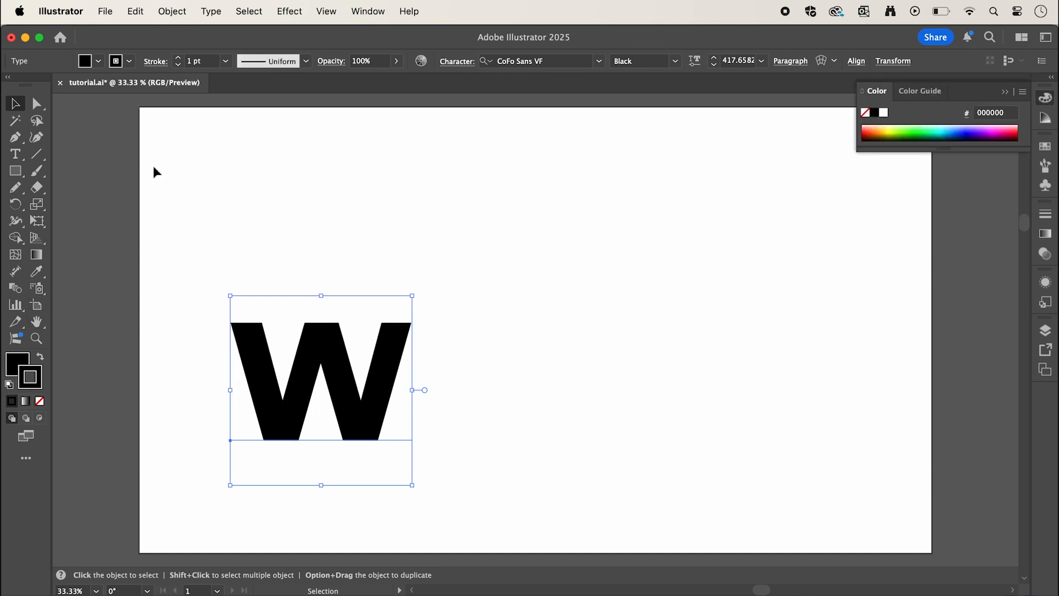
Arrange separate tilted letters W, A, T, E, R across the artboard and deselect them.
{"action": "left_click", "coordinate": [179, 58]}
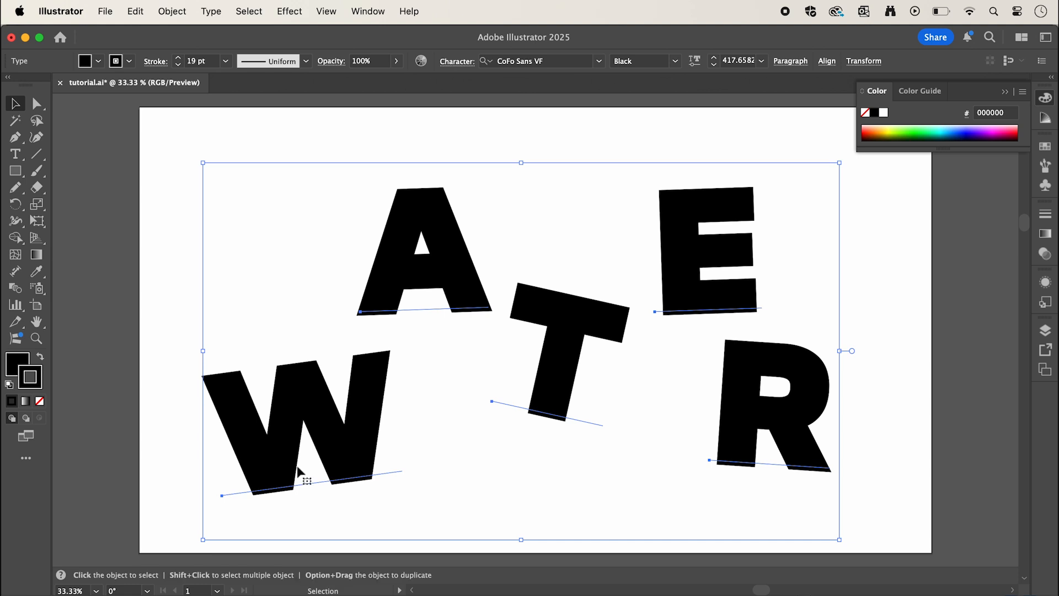
{"action": "mouse_move", "coordinate": [865, 342]}
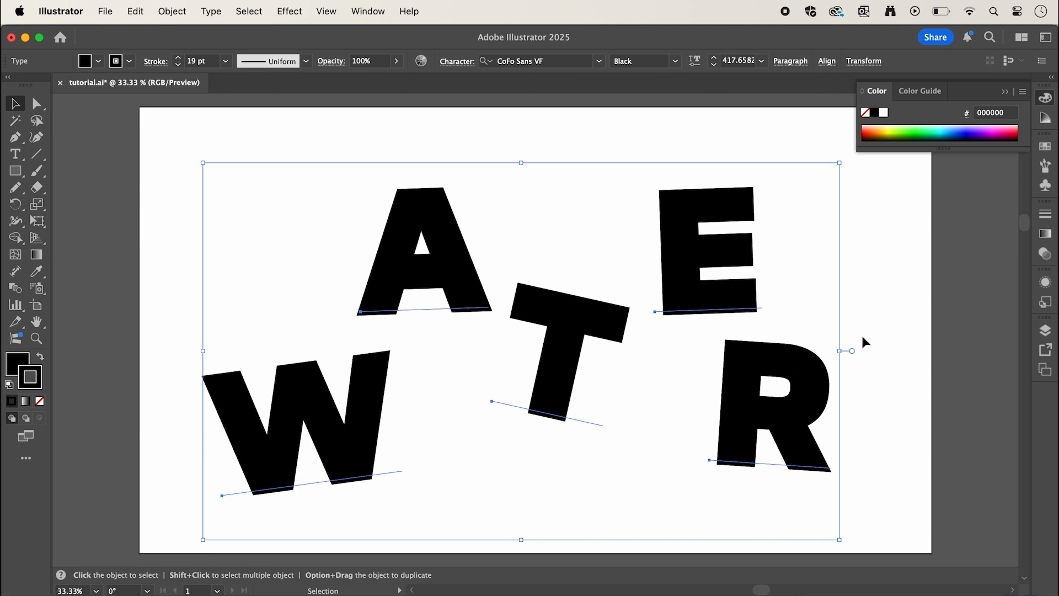
{"action": "left_click", "coordinate": [156, 117]}
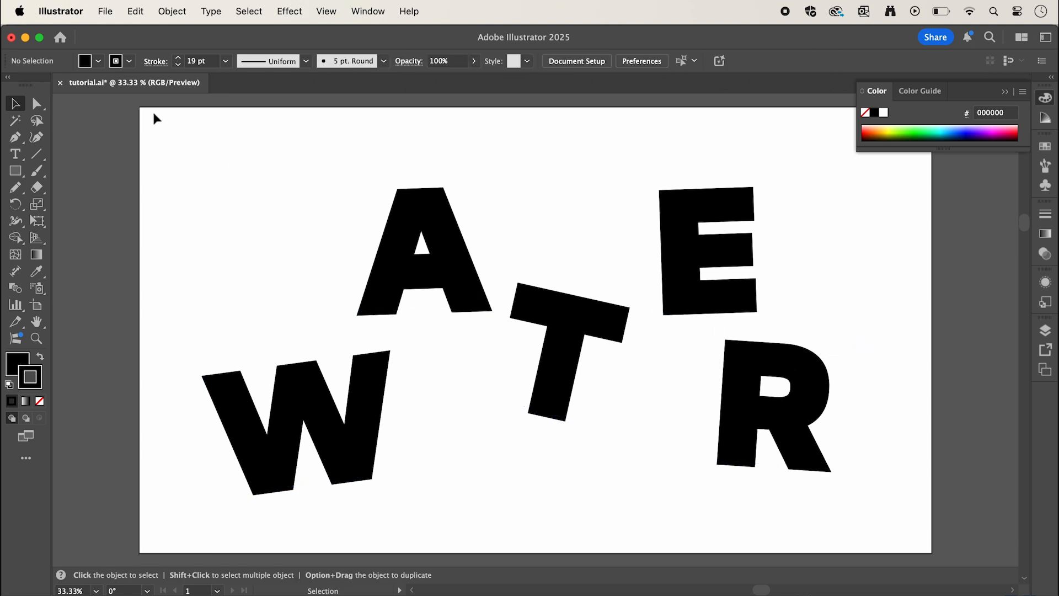
Export the artboard as JPEG tutorial.jpg with Use Artboards enabled.
{"action": "left_click", "coordinate": [101, 11]}
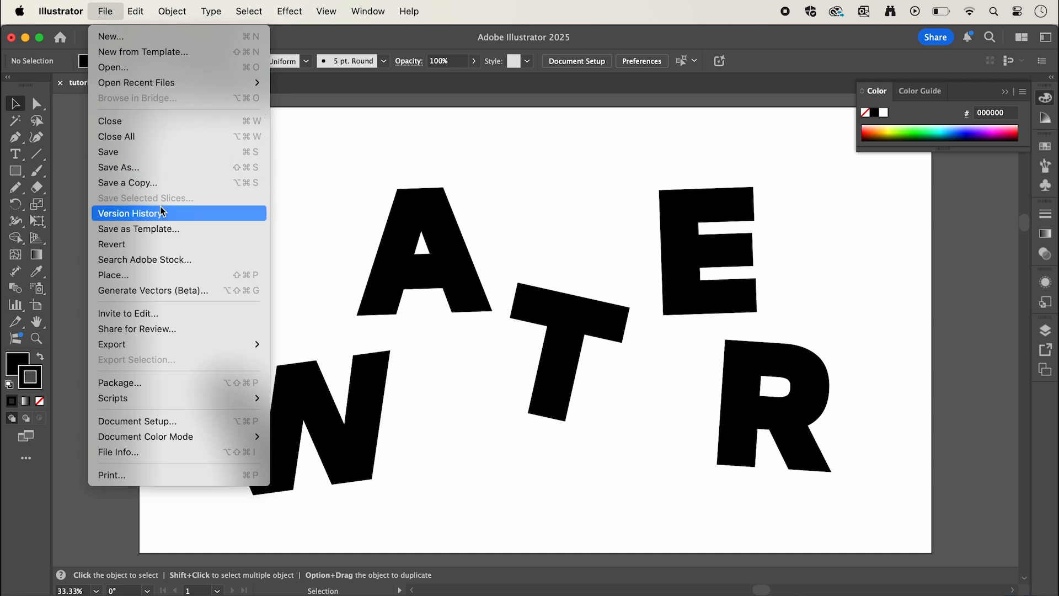
{"action": "mouse_move", "coordinate": [111, 344]}
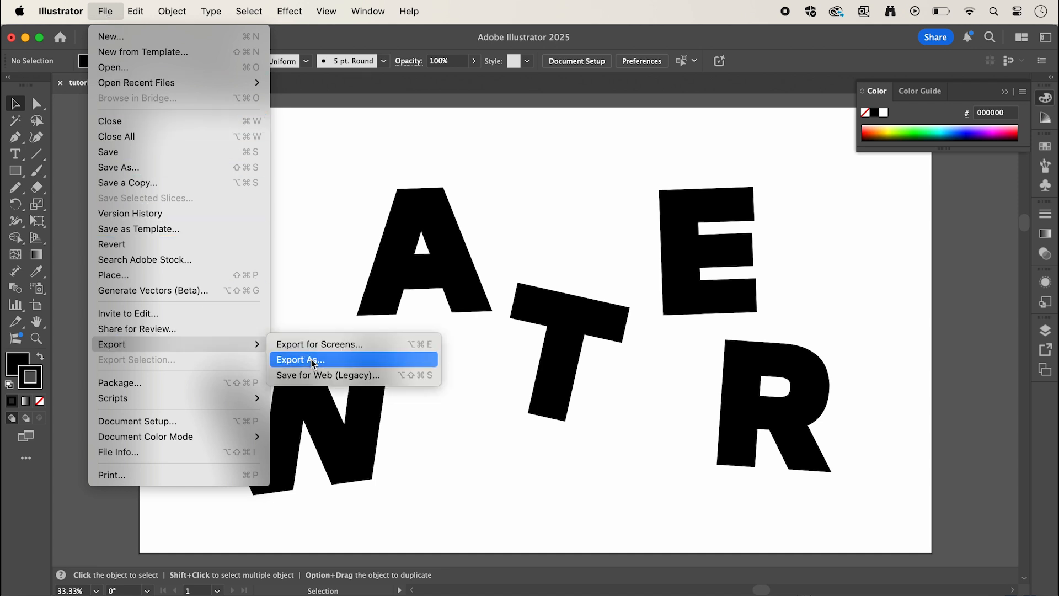
{"action": "left_click", "coordinate": [299, 359]}
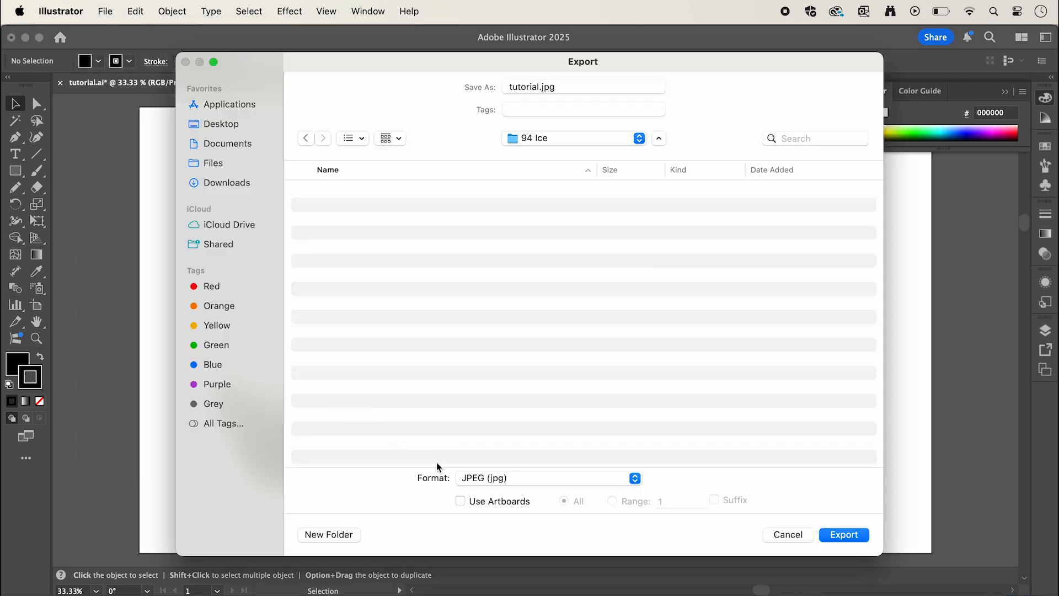
{"action": "left_click", "coordinate": [459, 501]}
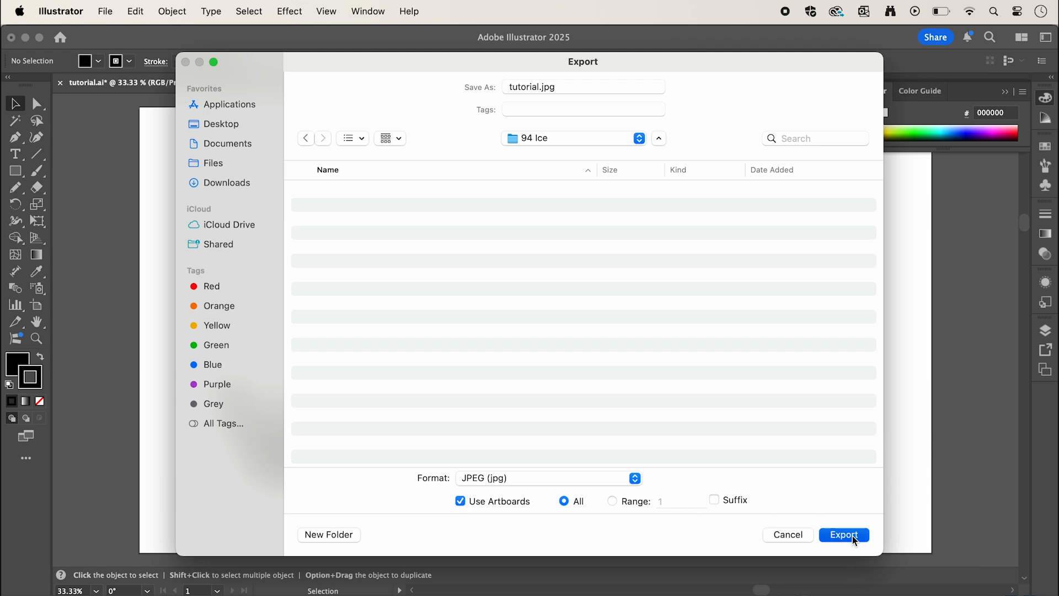
{"action": "left_click", "coordinate": [843, 534]}
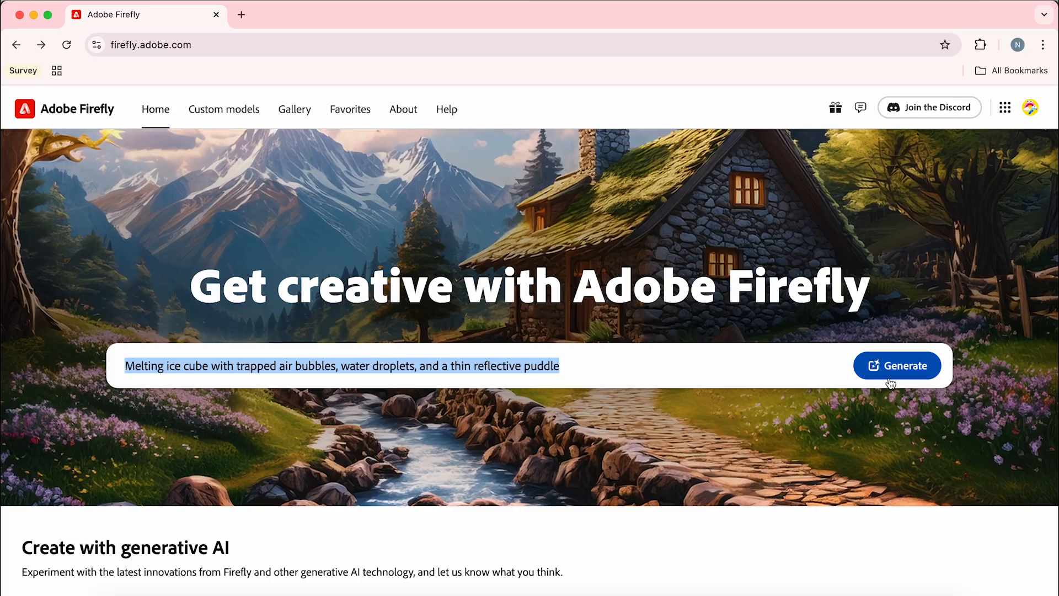
Generate four melting ice cube images from the prompt with the Hyper realistic effect.
{"action": "left_click", "coordinate": [898, 365]}
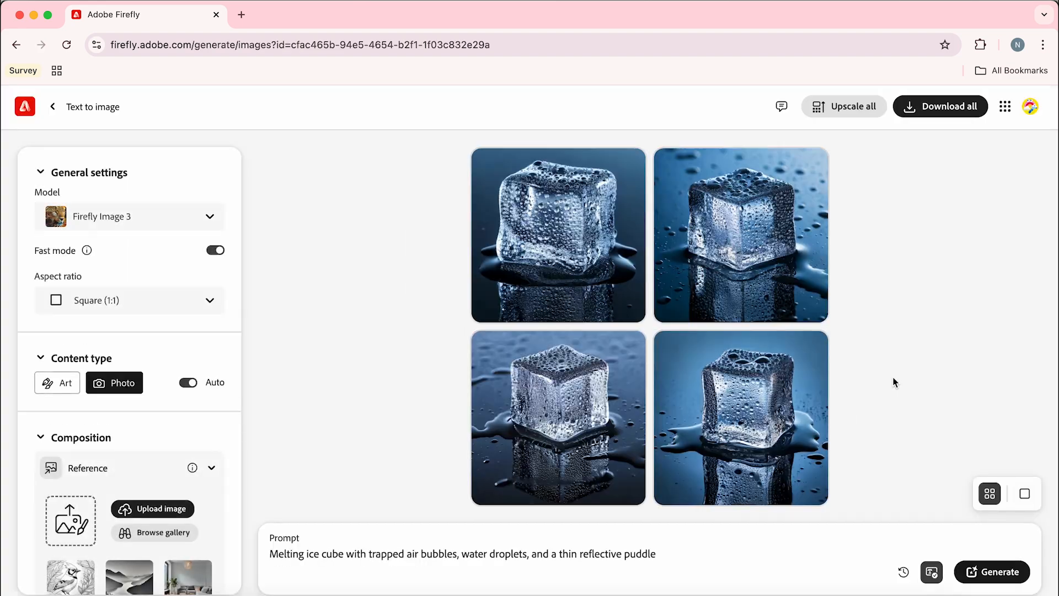
{"action": "mouse_move", "coordinate": [876, 389]}
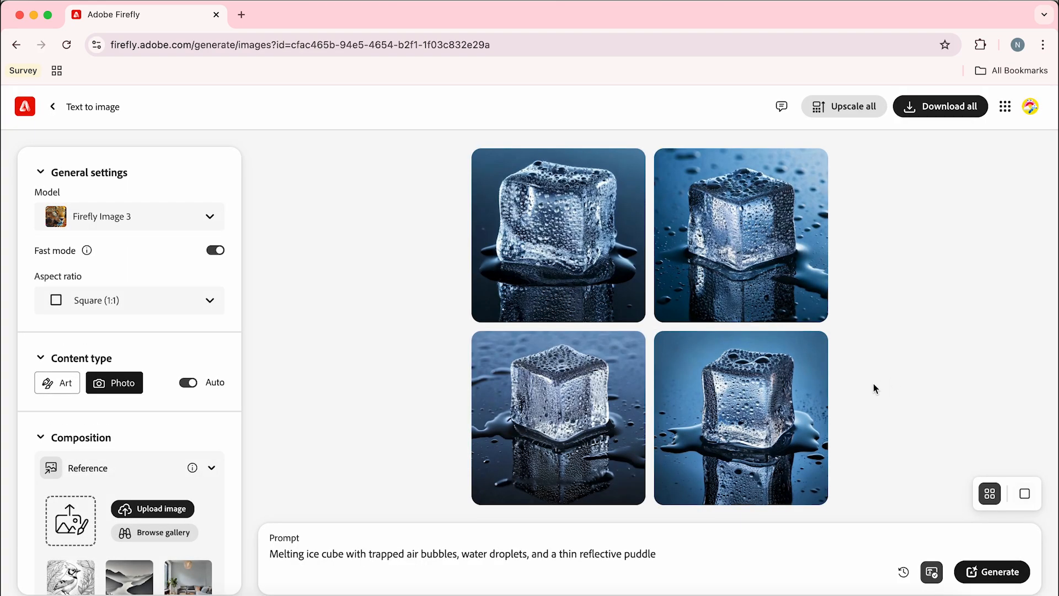
{"action": "scroll", "scroll_direction": "down", "scroll_amount": 3}
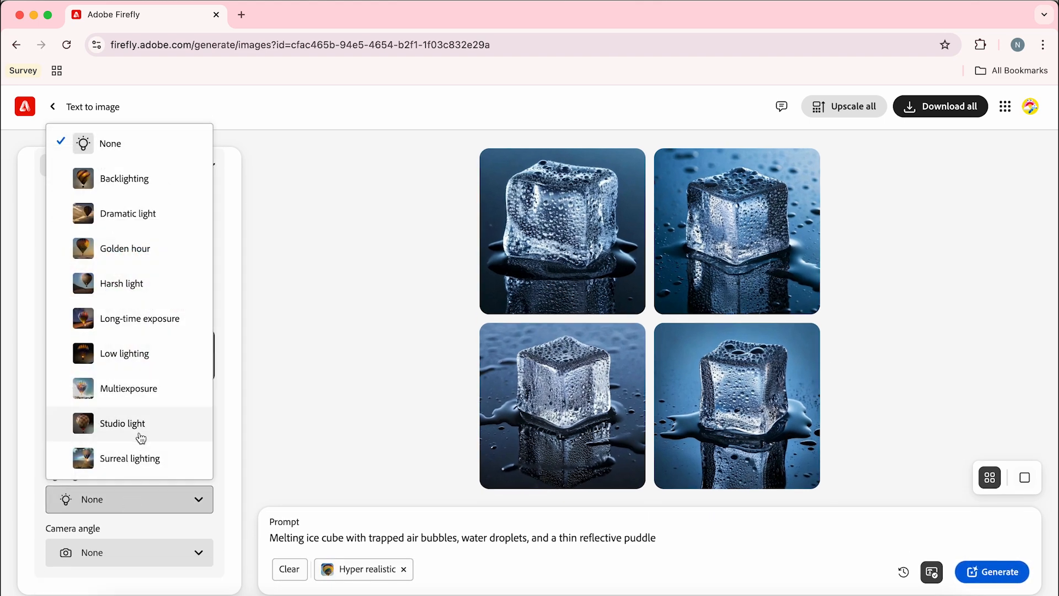
Regenerate with Studio light, Shot from above and 'isolated on a studio background' appended.
{"action": "left_click", "coordinate": [129, 552]}
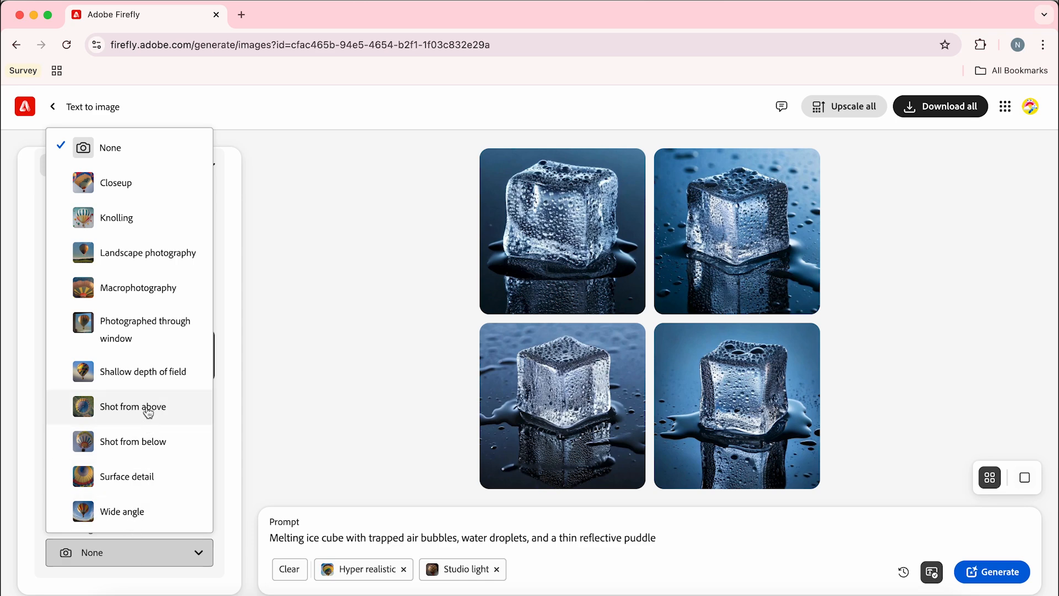
{"action": "left_click", "coordinate": [133, 406]}
{"action": "type", "text": ", isolated on"}
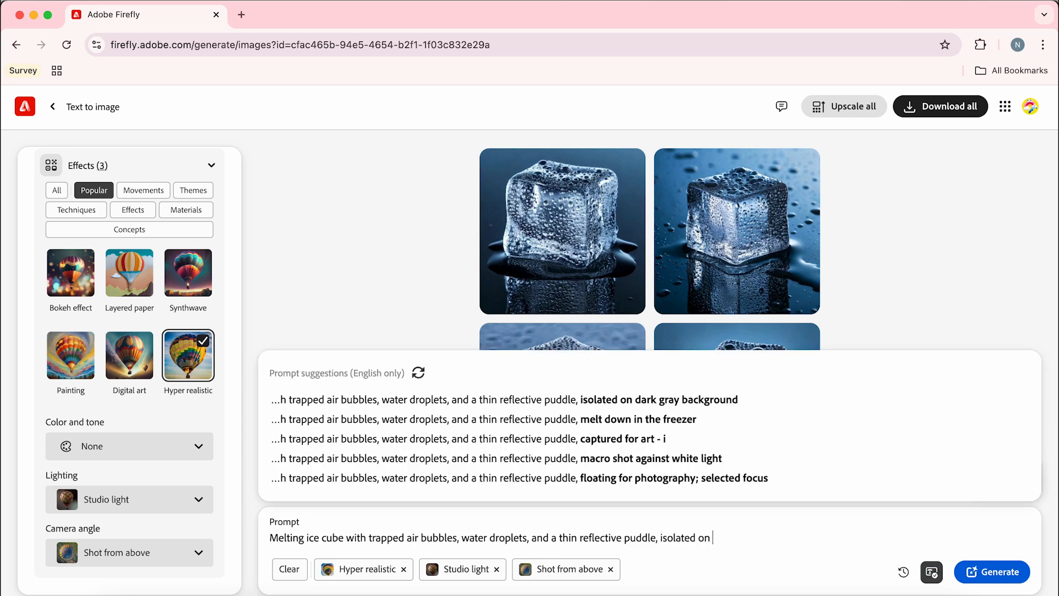
{"action": "type", "text": "a studio background"}
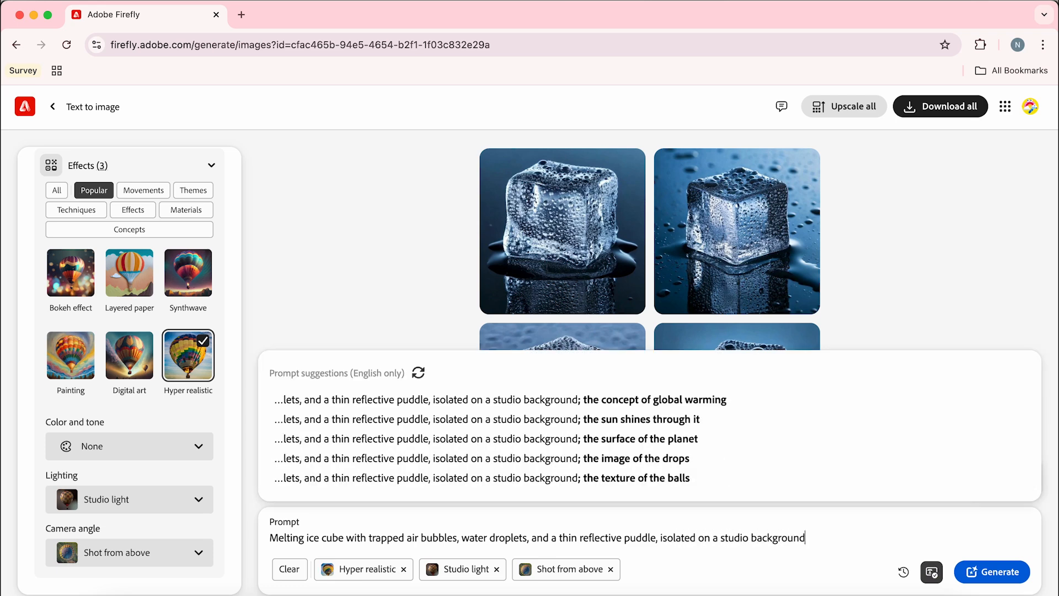
{"action": "left_click", "coordinate": [996, 587]}
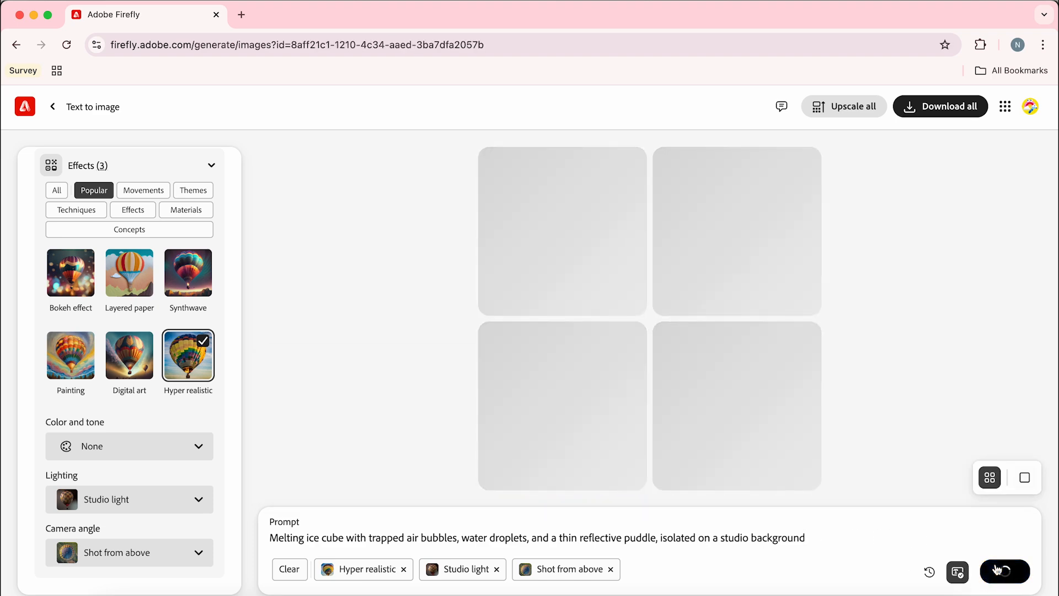
{"action": "left_click", "coordinate": [1001, 571]}
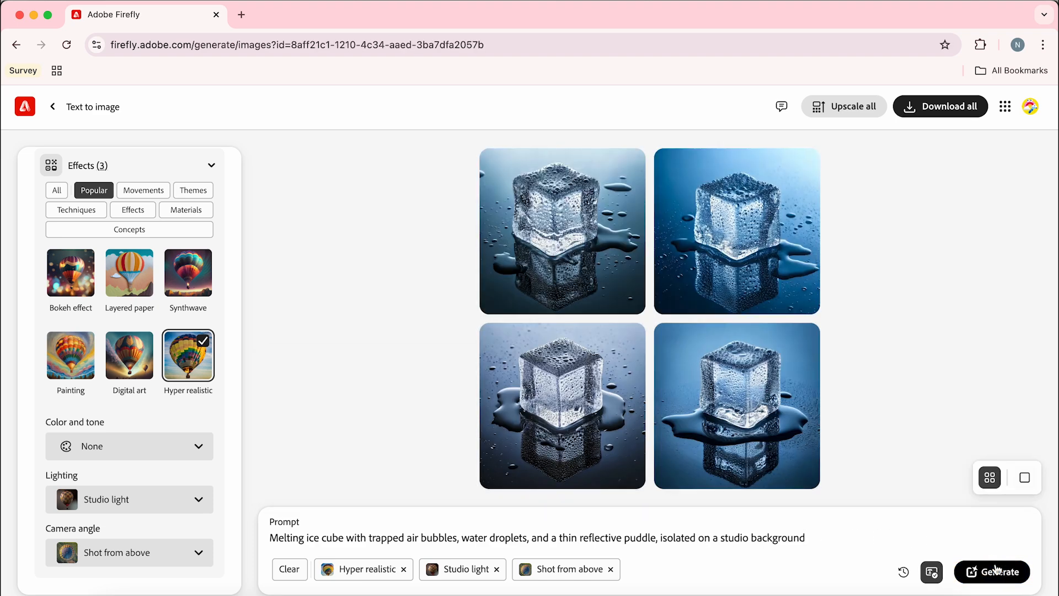
{"action": "left_click", "coordinate": [129, 552]}
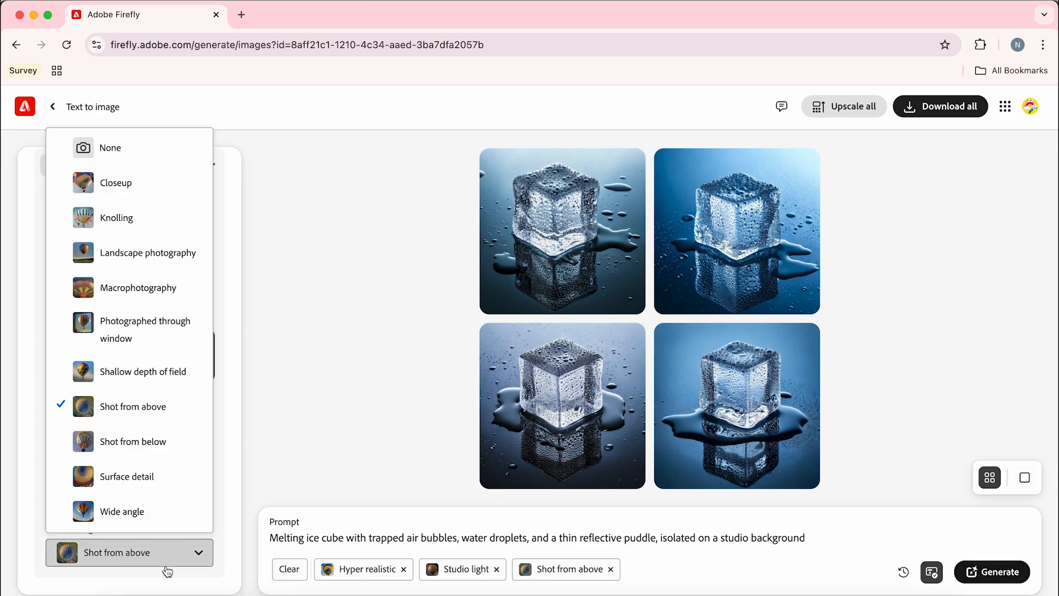
{"action": "mouse_move", "coordinate": [265, 562]}
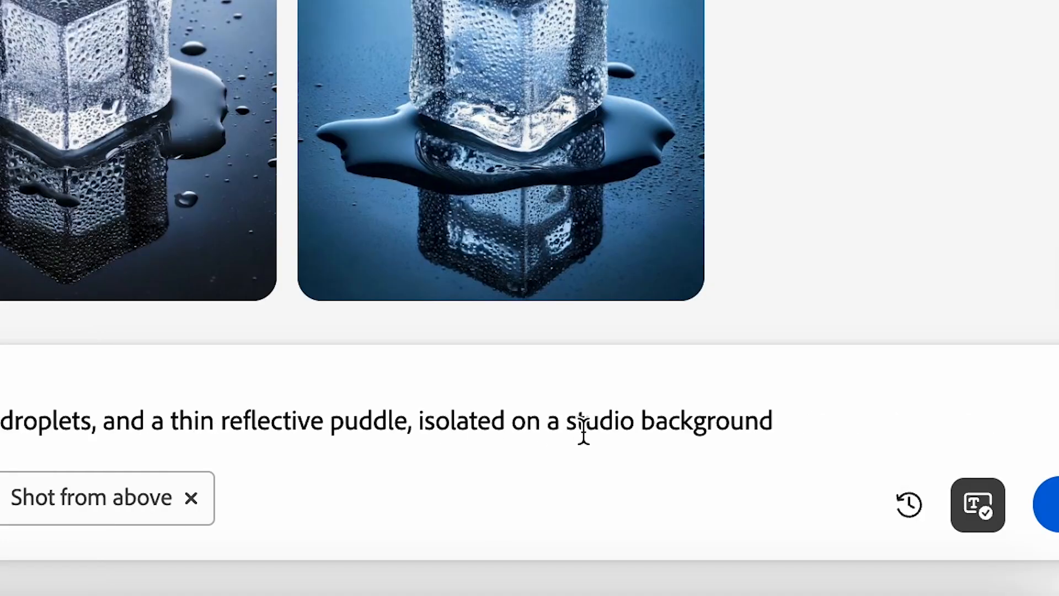
Regenerate the top-view ice cube images on a light blue studio background.
{"action": "type", "text": "light blue"}
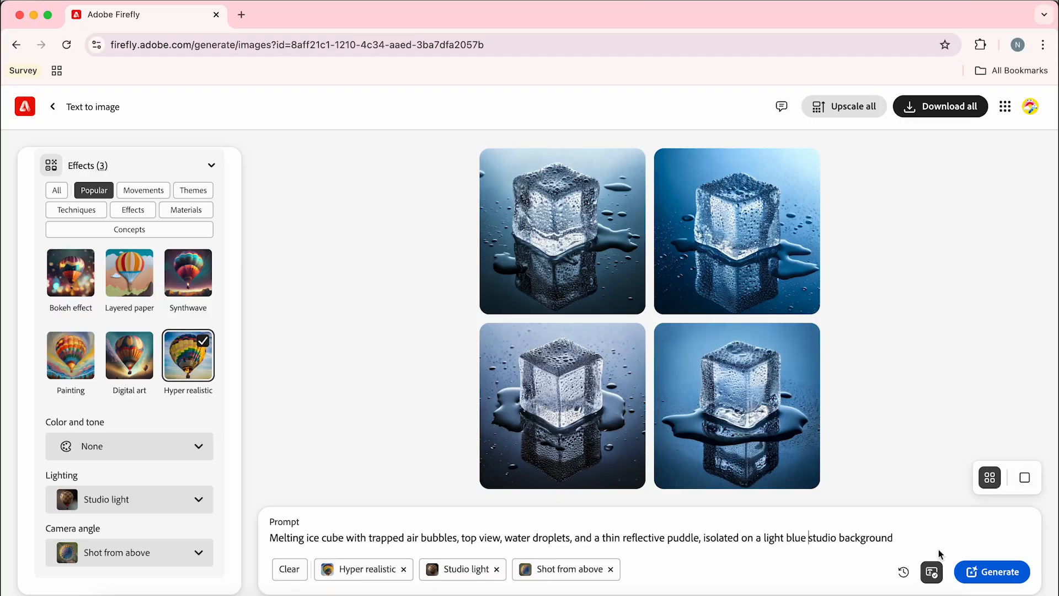
{"action": "left_click", "coordinate": [998, 572]}
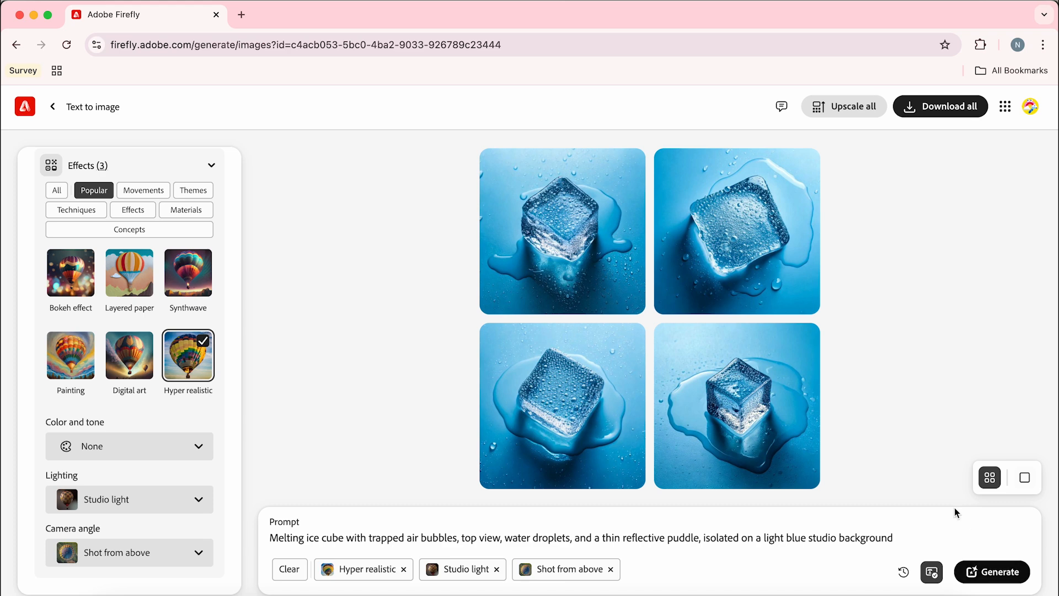
{"action": "mouse_move", "coordinate": [742, 264]}
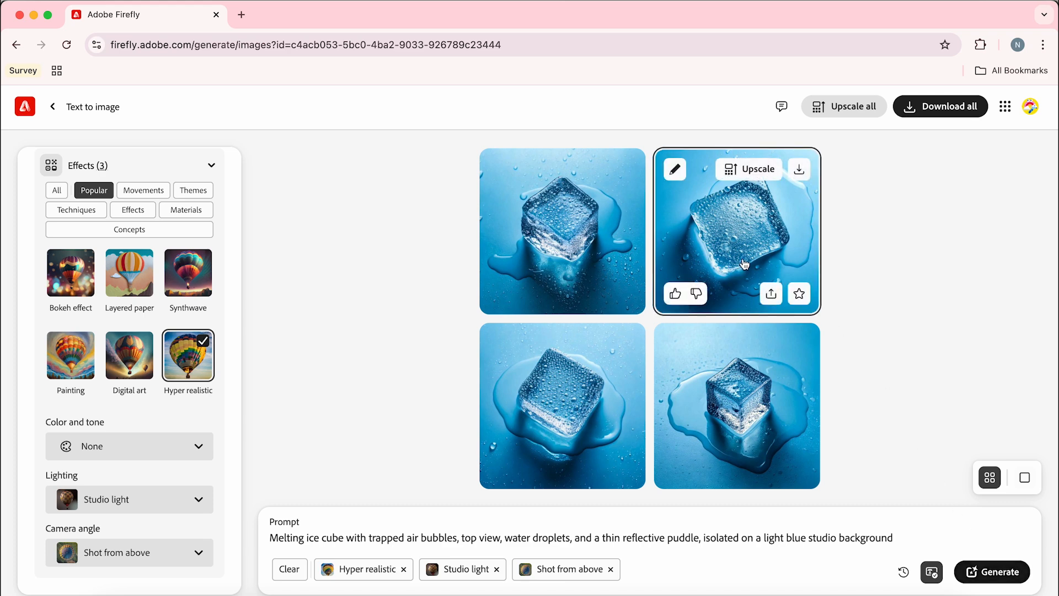
{"action": "mouse_move", "coordinate": [746, 249]}
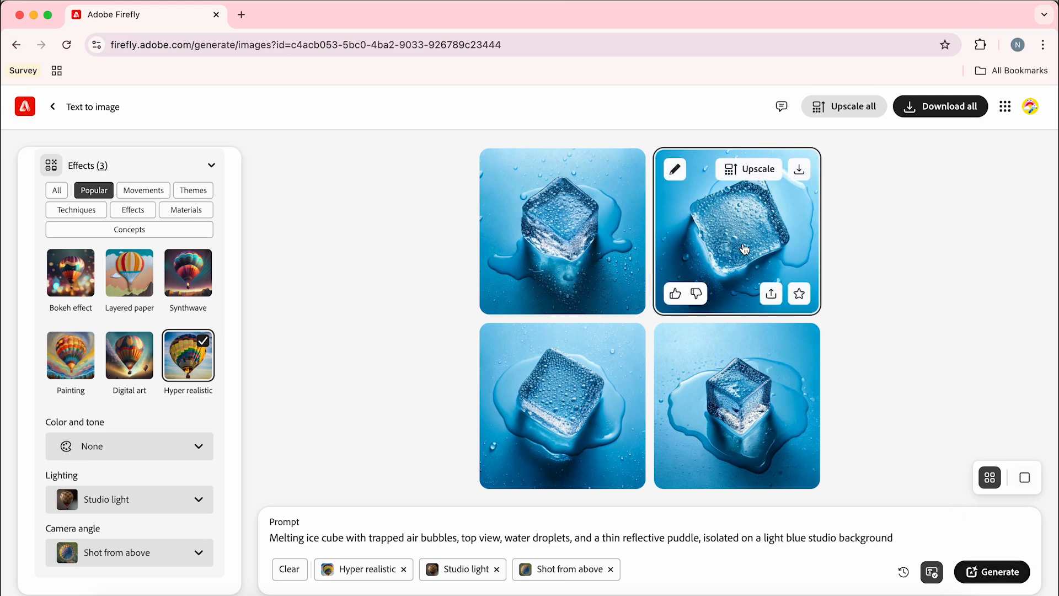
Attach the second light blue ice cube image as the style reference.
{"action": "left_click", "coordinate": [799, 169]}
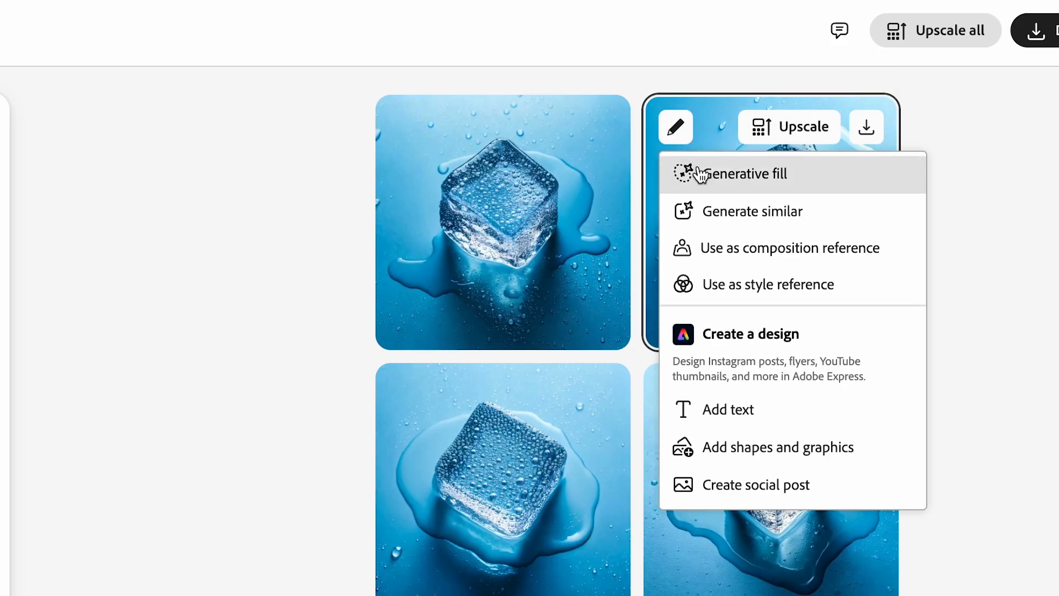
{"action": "left_click", "coordinate": [751, 294]}
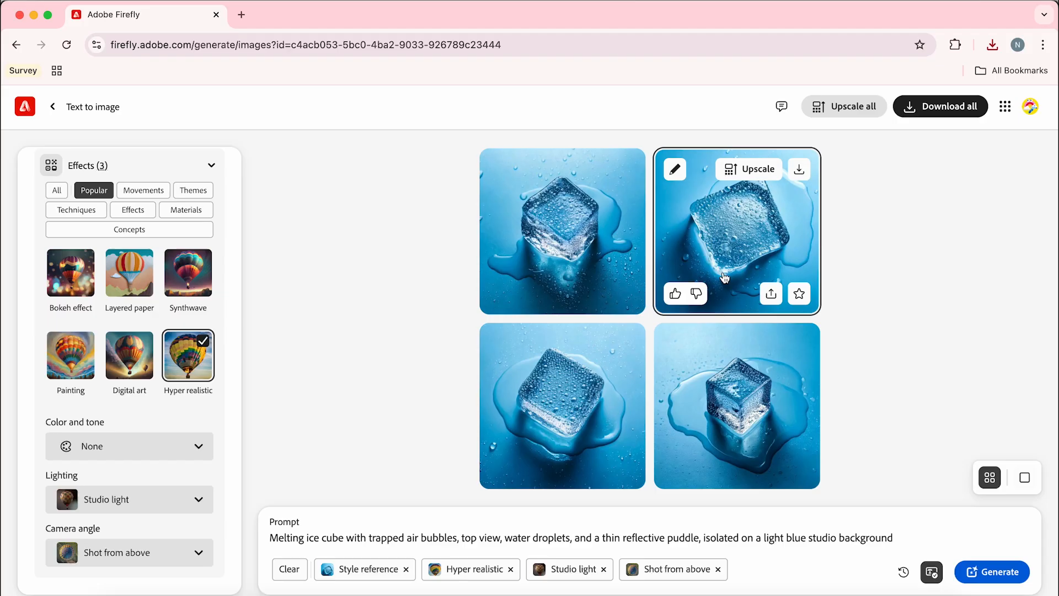
{"action": "mouse_move", "coordinate": [179, 430]}
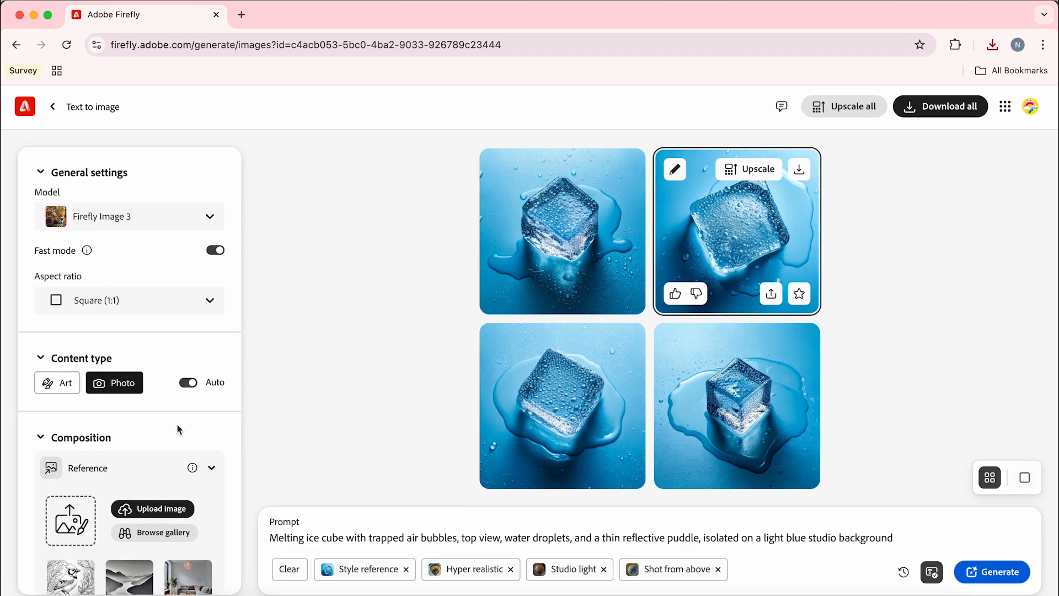
Set Widescreen (16:9) aspect ratio and upload tutorial.jpg as the composition reference.
{"action": "left_click", "coordinate": [129, 300]}
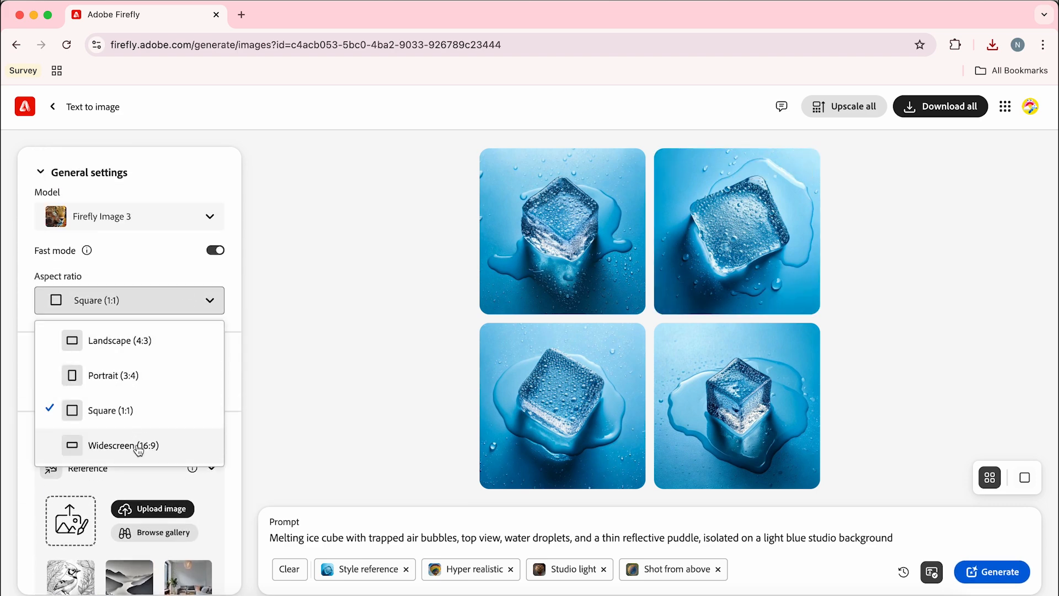
{"action": "left_click", "coordinate": [123, 445]}
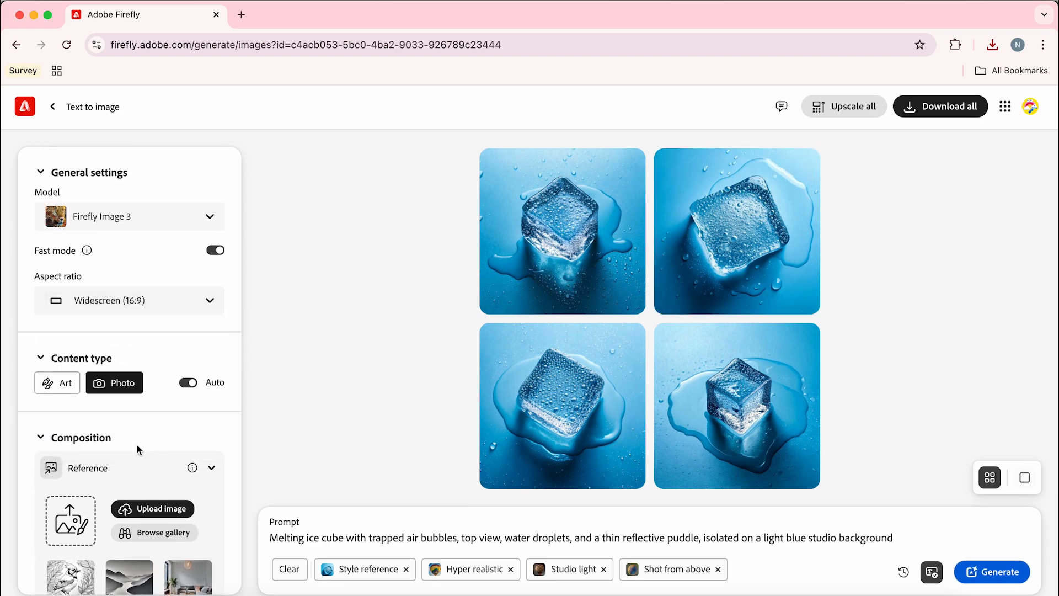
{"action": "mouse_move", "coordinate": [143, 439]}
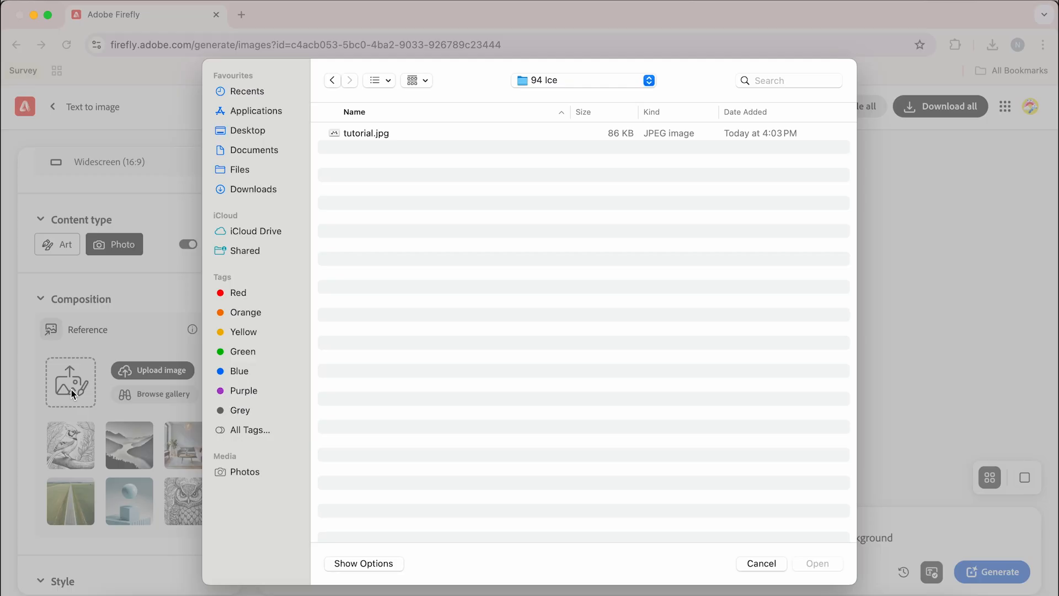
{"action": "mouse_move", "coordinate": [369, 142]}
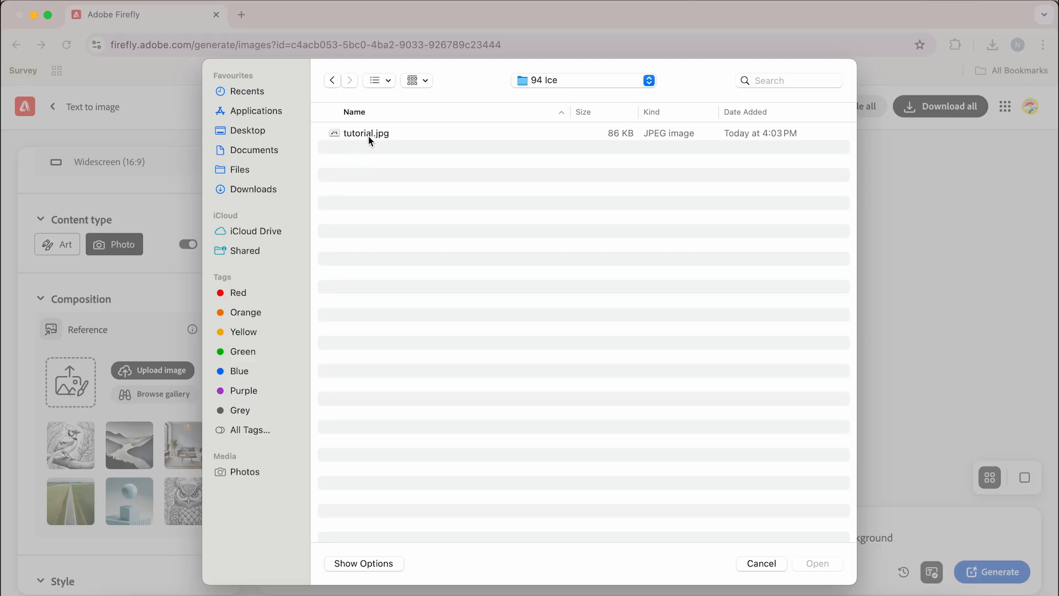
{"action": "left_click", "coordinate": [368, 133]}
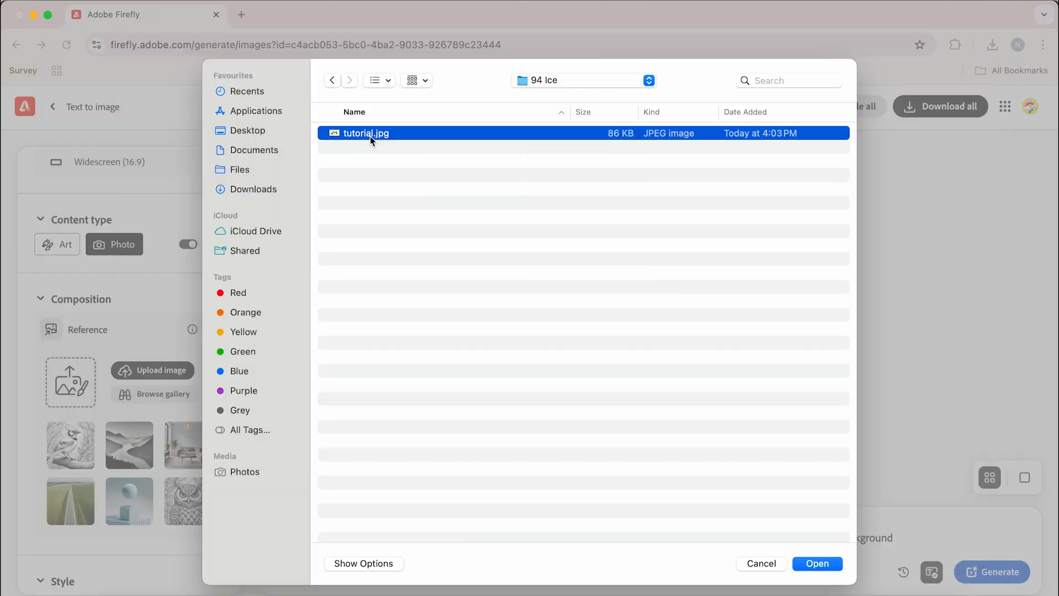
{"action": "left_click", "coordinate": [818, 562]}
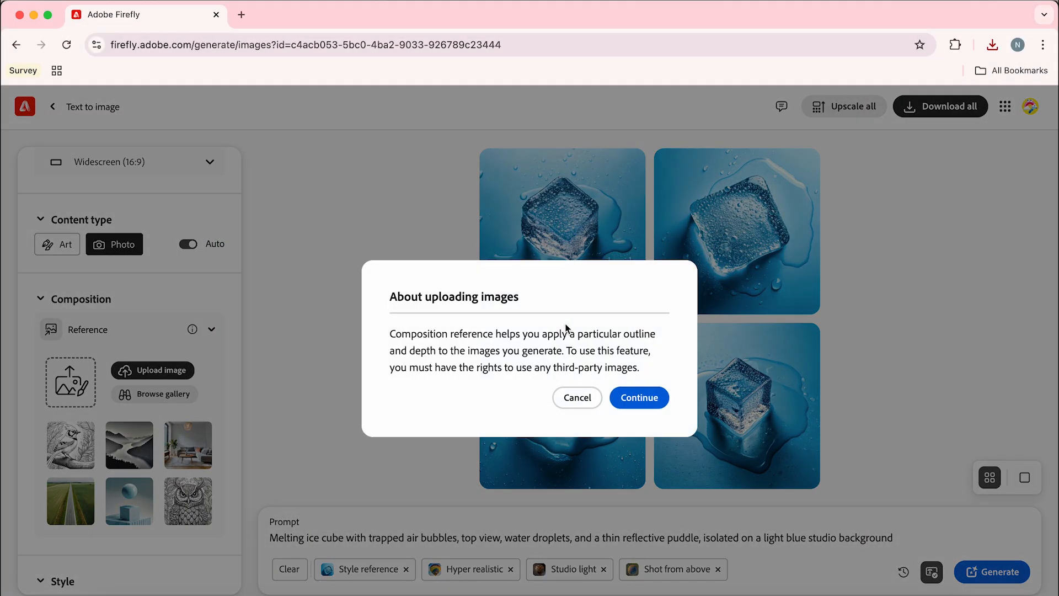
{"action": "left_click", "coordinate": [640, 397]}
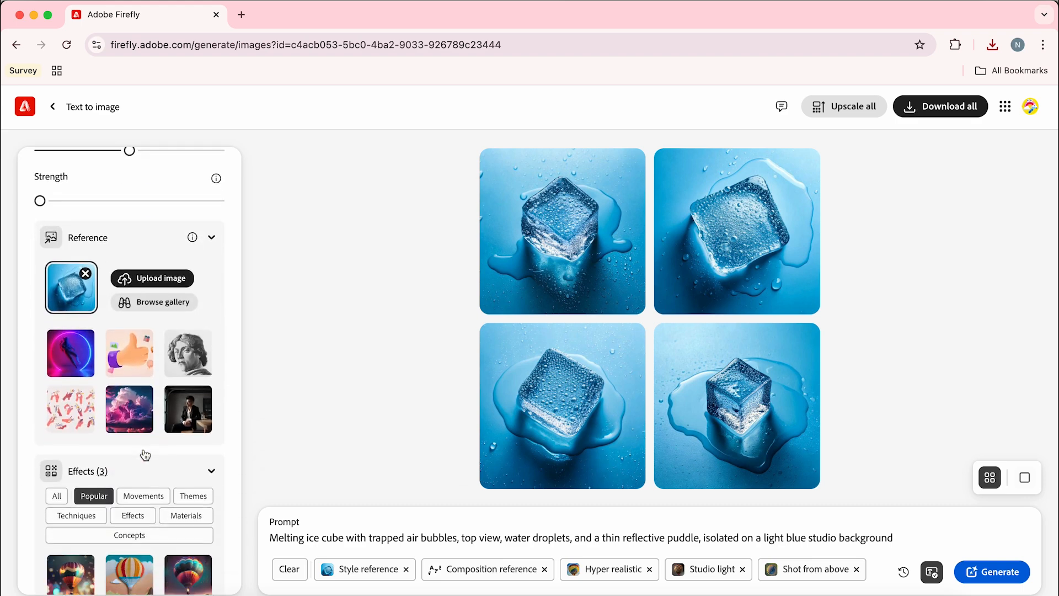
{"action": "scroll", "scroll_direction": "down", "scroll_amount": 3}
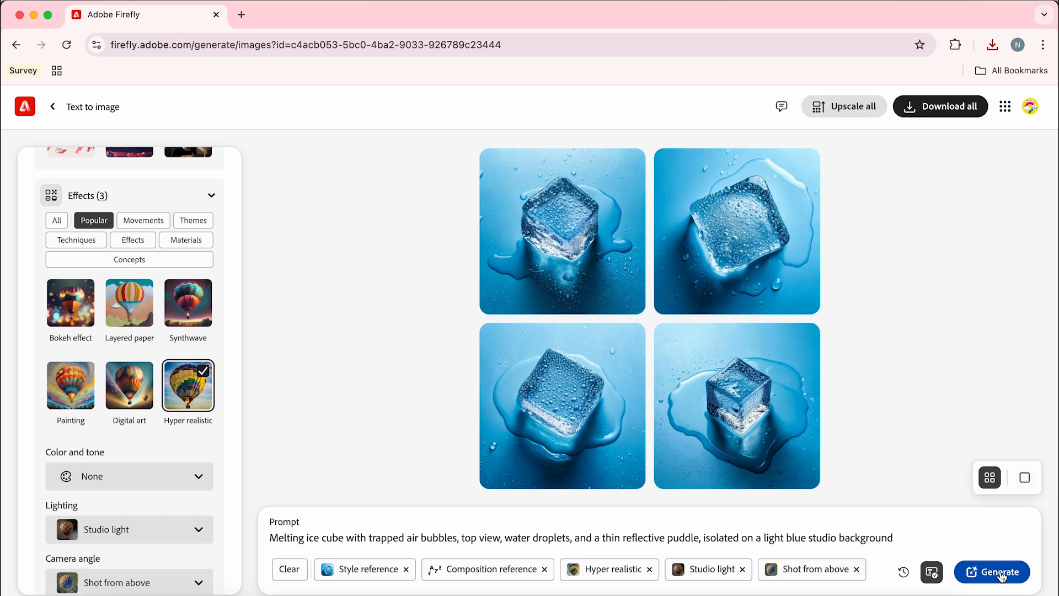
Generate the widescreen WATER ice-letter images and upscale all four.
{"action": "left_click", "coordinate": [997, 572]}
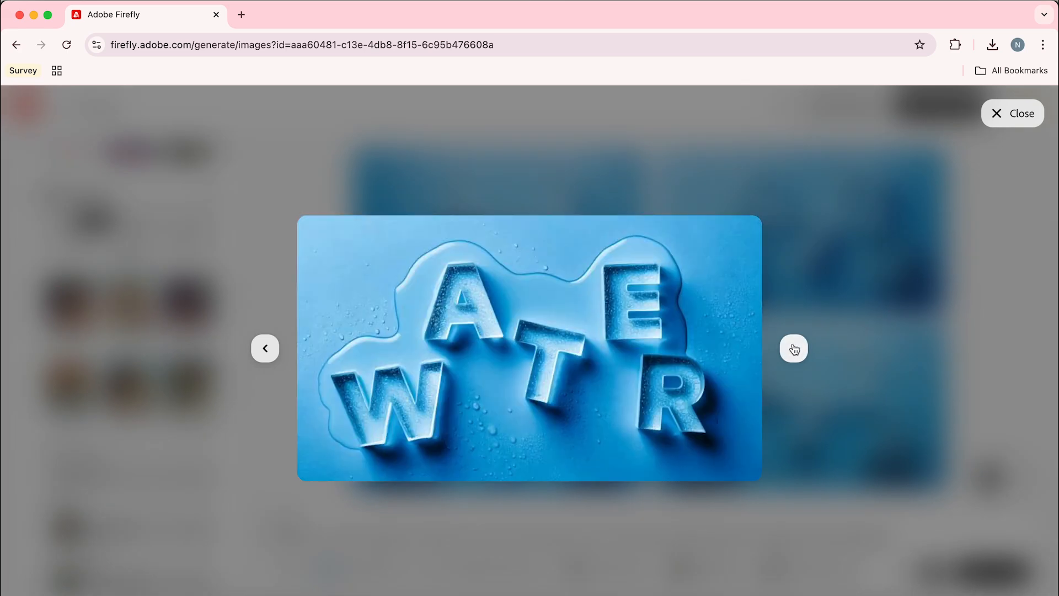
{"action": "left_click", "coordinate": [1013, 113]}
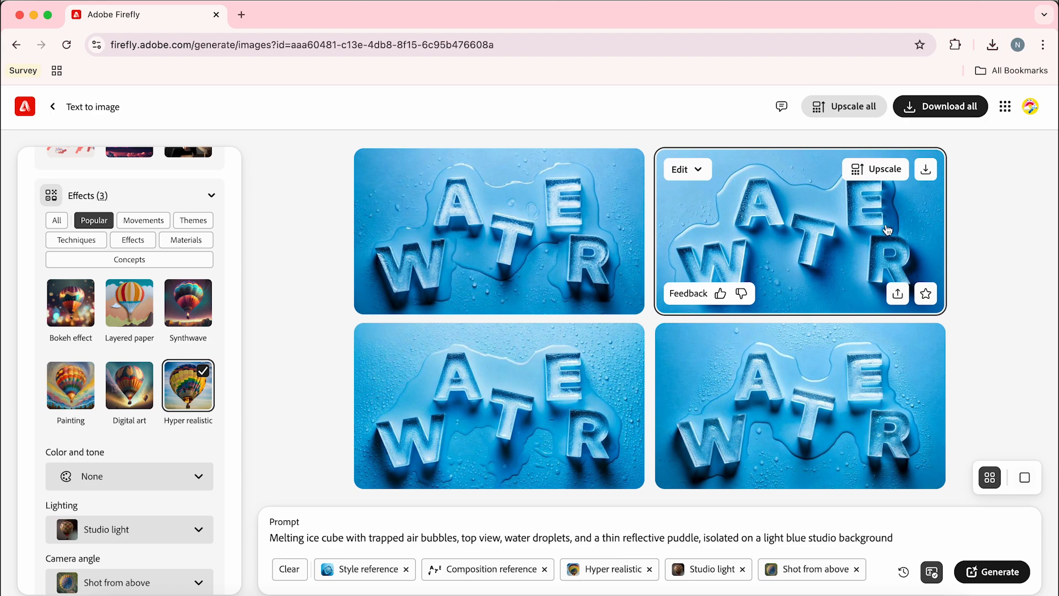
{"action": "left_click", "coordinate": [844, 106]}
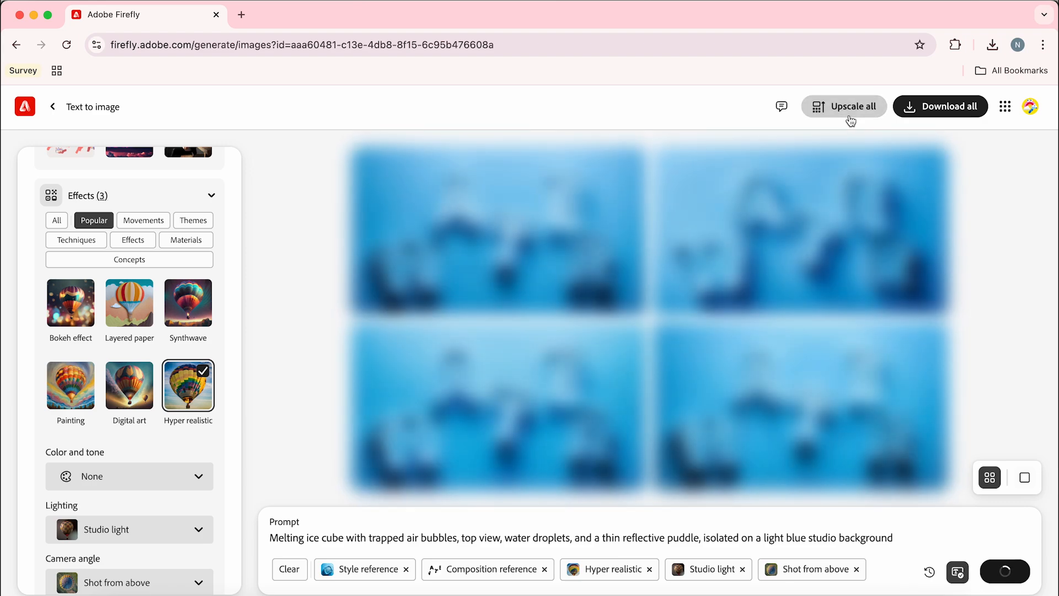
View an upscaled WATER image full size and browse the next results.
{"action": "left_click", "coordinate": [844, 106]}
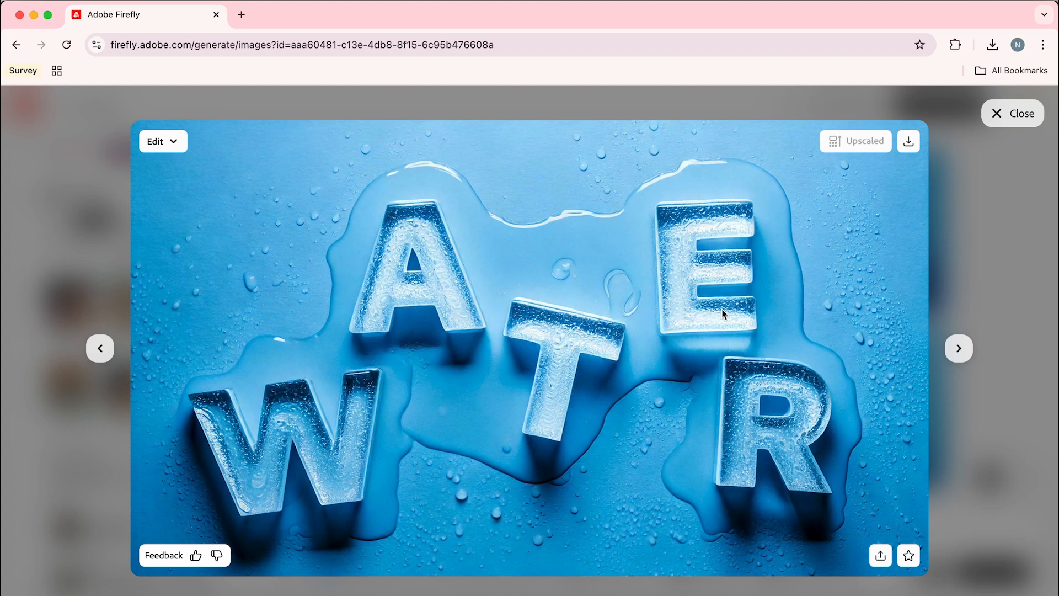
{"action": "left_click", "coordinate": [959, 347]}
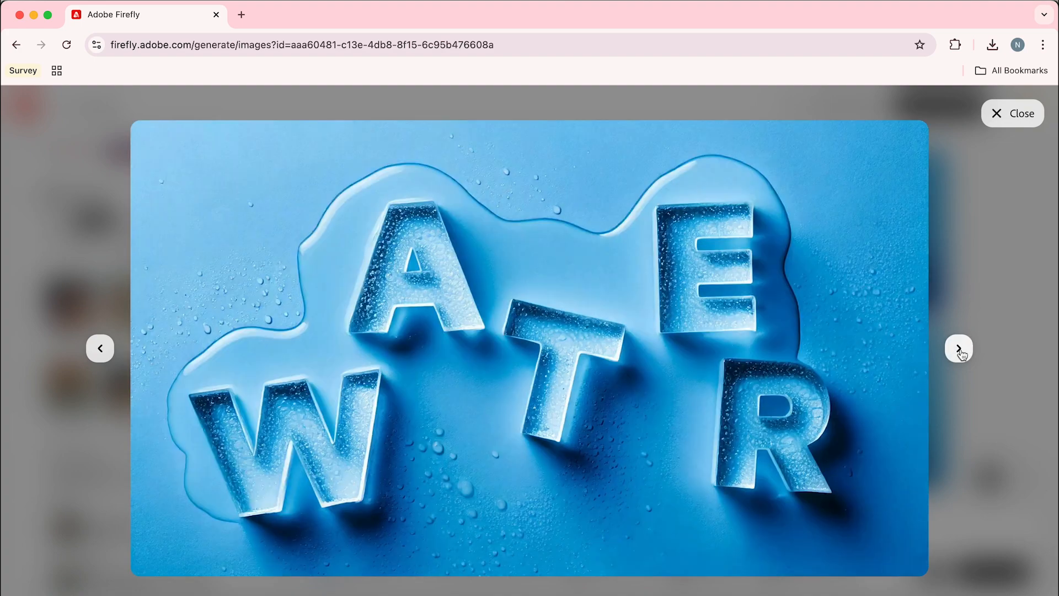
{"action": "left_click", "coordinate": [957, 349]}
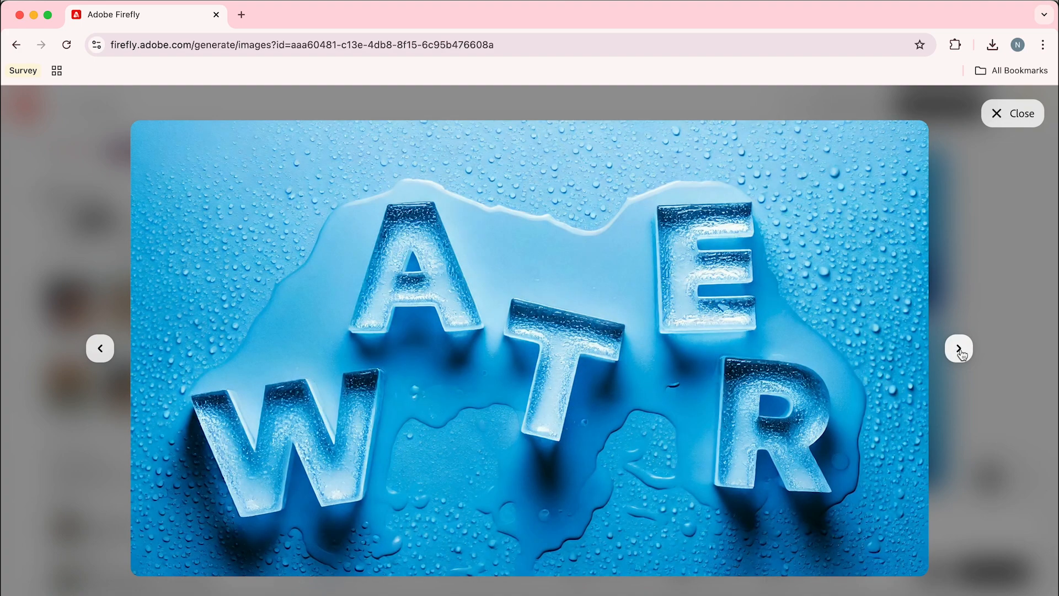